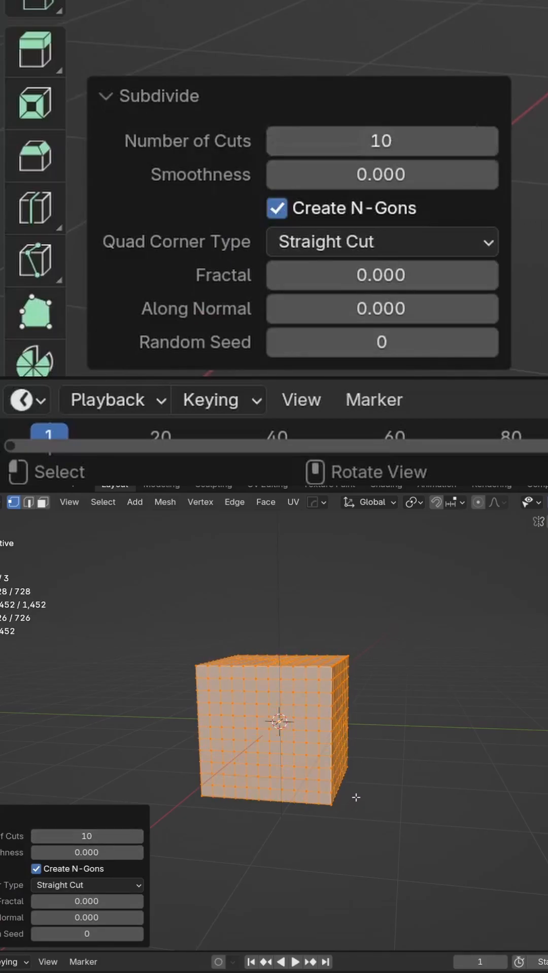
Step: Switch the cube into Edit Mode to subdivide it
{"action": "key", "text": "Tab"}
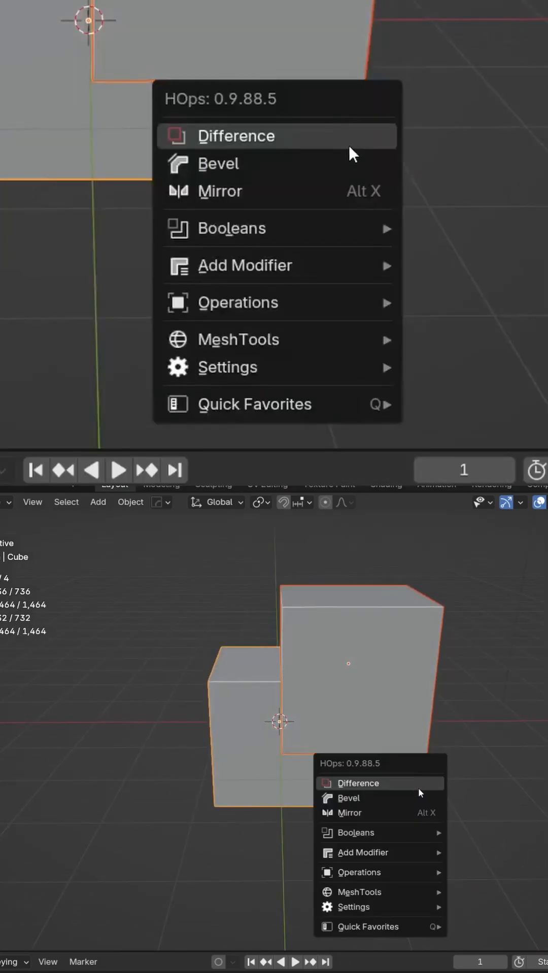
{"action": "mouse_move", "coordinate": [268, 143]}
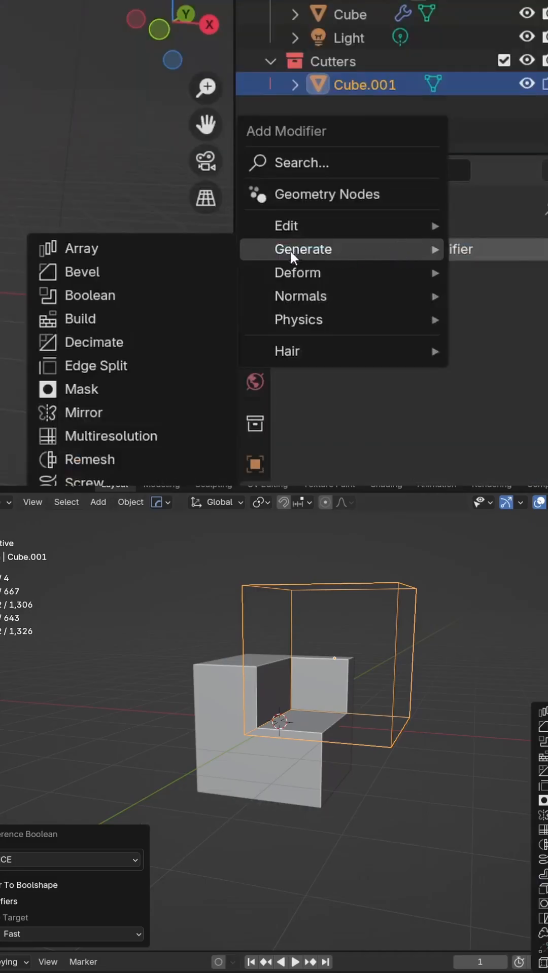
{"action": "mouse_move", "coordinate": [121, 302]}
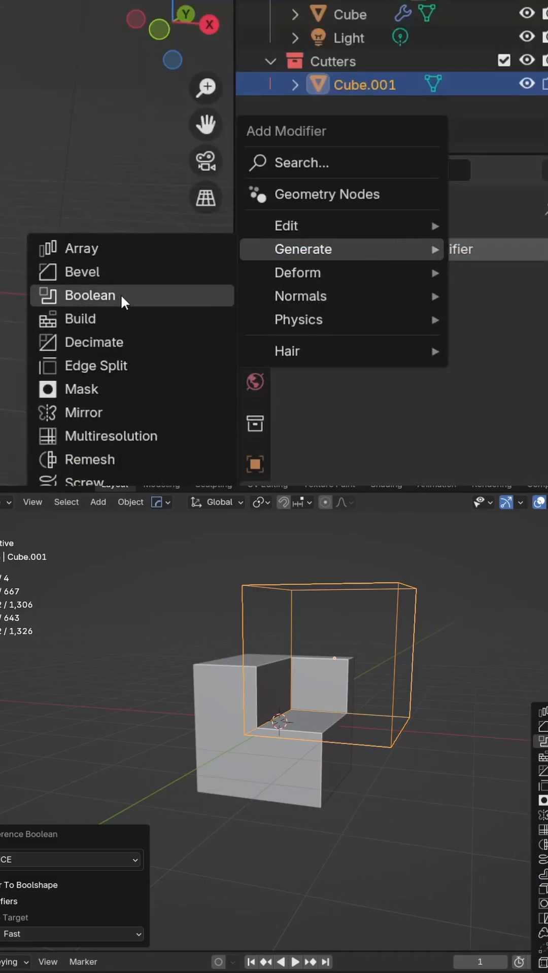
Step: Apply a HardOps Difference boolean, carving the second cube out of the first
{"action": "left_click", "coordinate": [91, 296]}
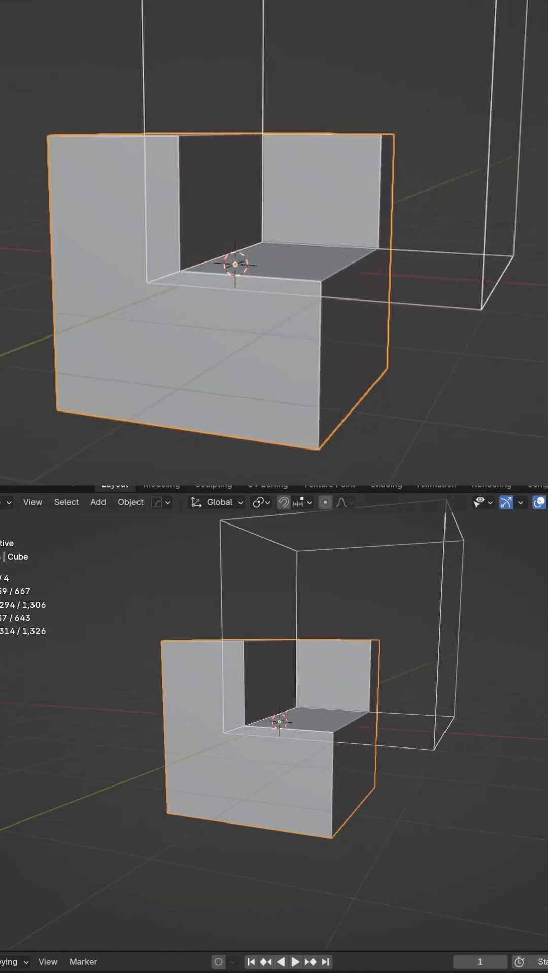
Step: Add a Remesh modifier from the Generate list to the notched cube
{"action": "left_click", "coordinate": [284, 30]}
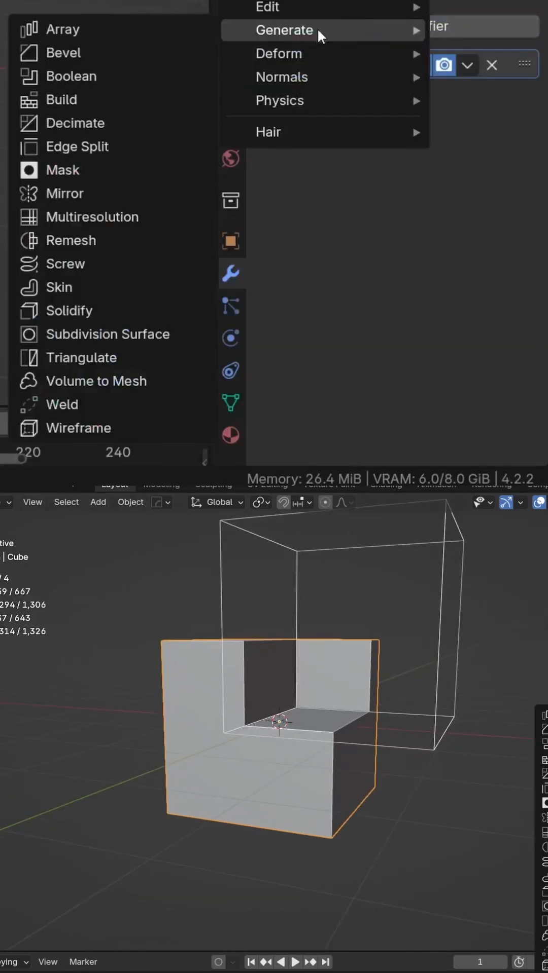
{"action": "left_click", "coordinate": [71, 241]}
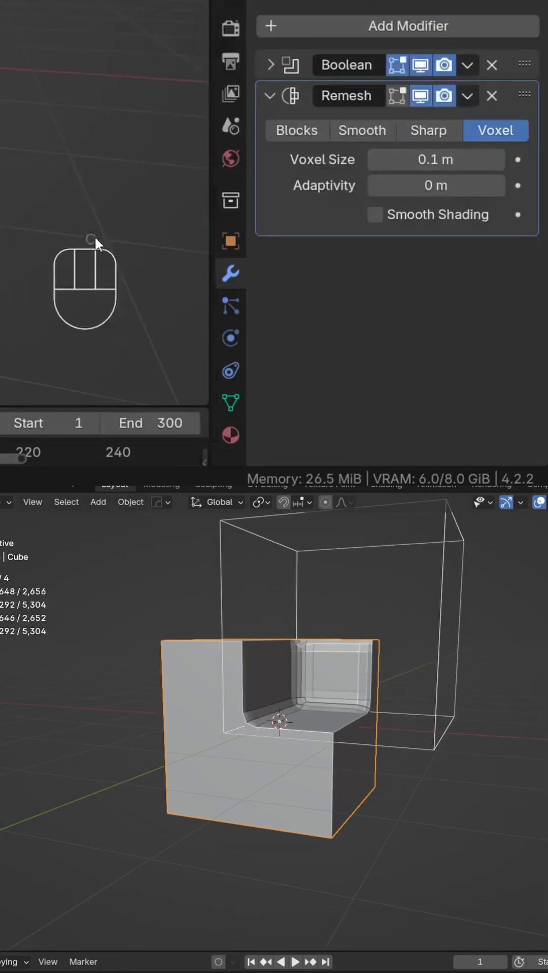
{"action": "mouse_move", "coordinate": [428, 131]}
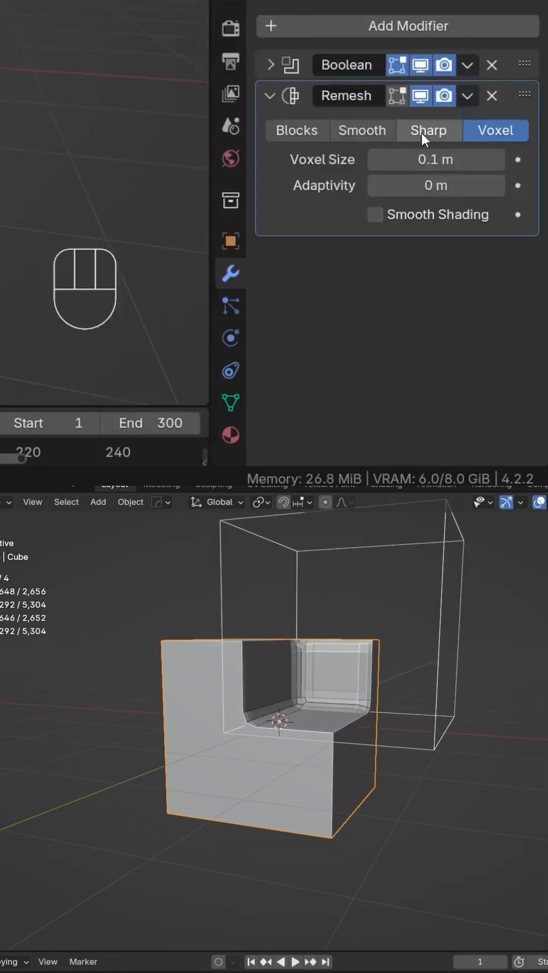
Step: Set Remesh to Smooth and add Subdivision Surface with viewport level 3
{"action": "left_click", "coordinate": [362, 130]}
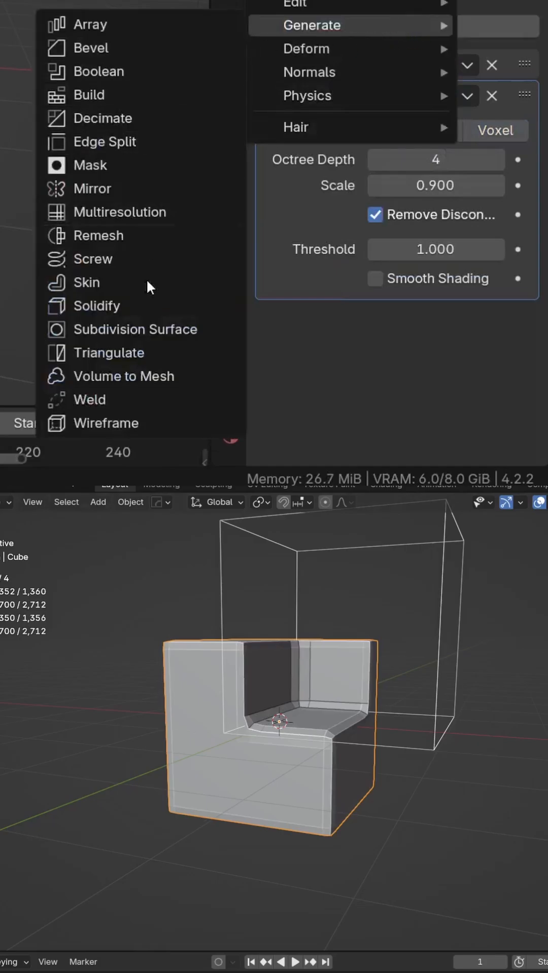
{"action": "left_click", "coordinate": [134, 329]}
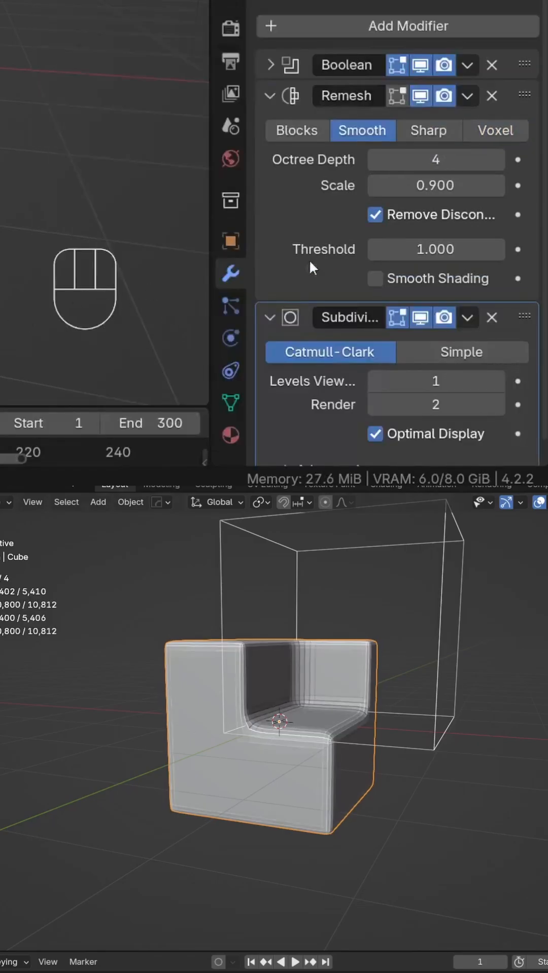
{"action": "left_click", "coordinate": [496, 381]}
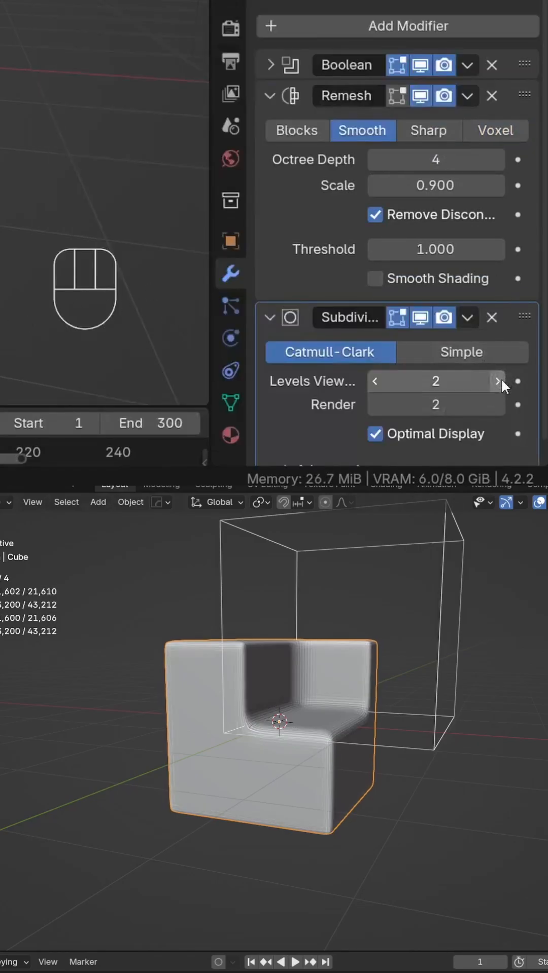
{"action": "left_click", "coordinate": [495, 381]}
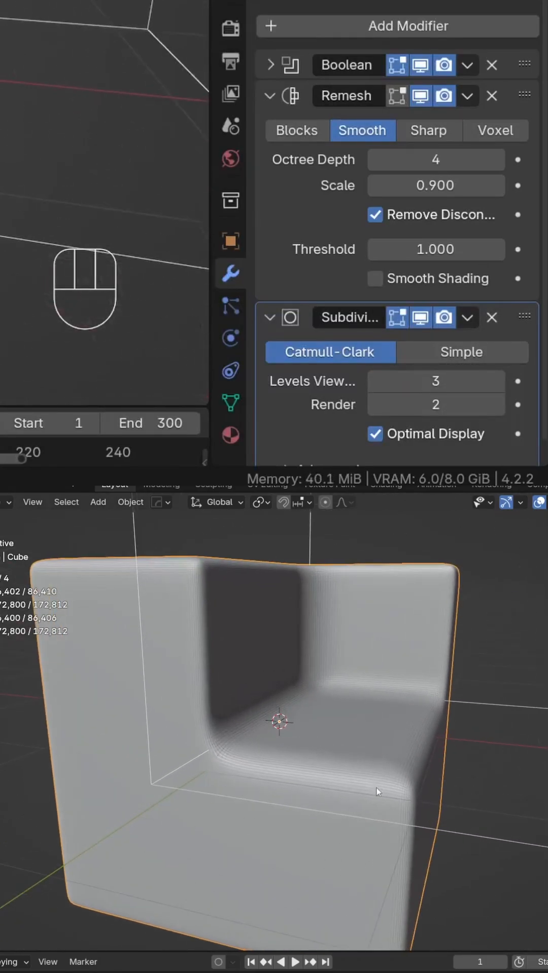
{"action": "mouse_move", "coordinate": [351, 849]}
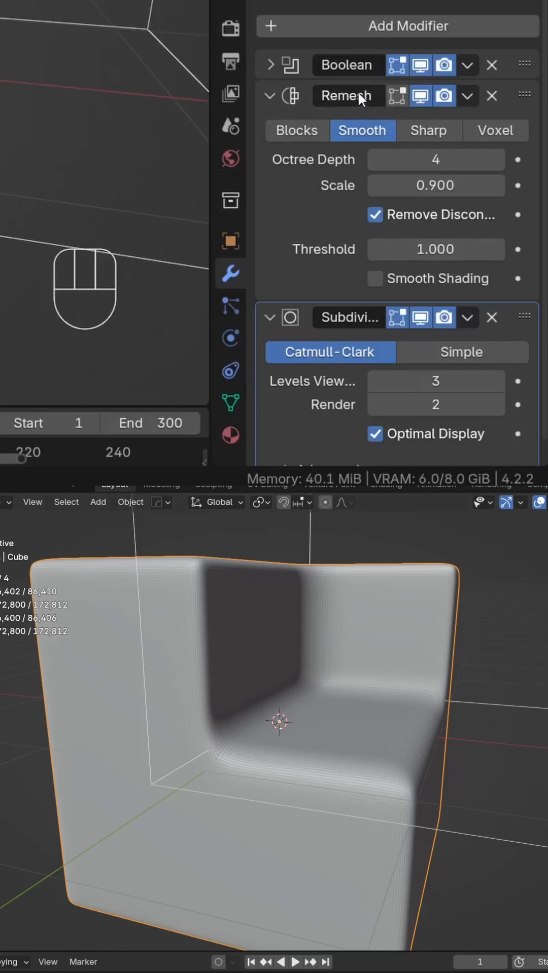
{"action": "mouse_move", "coordinate": [495, 160]}
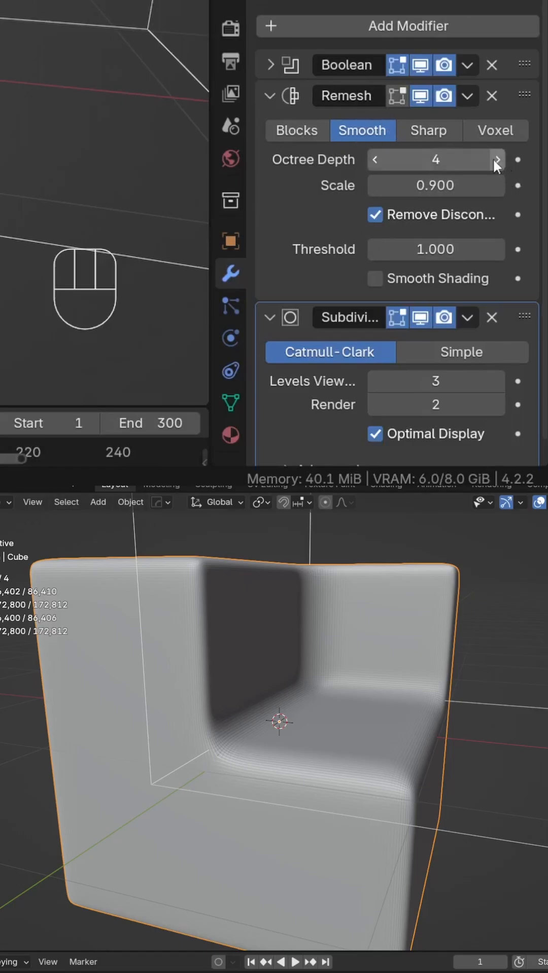
Step: Increase the Remesh Octree Depth from 4 to 5
{"action": "left_click", "coordinate": [495, 160]}
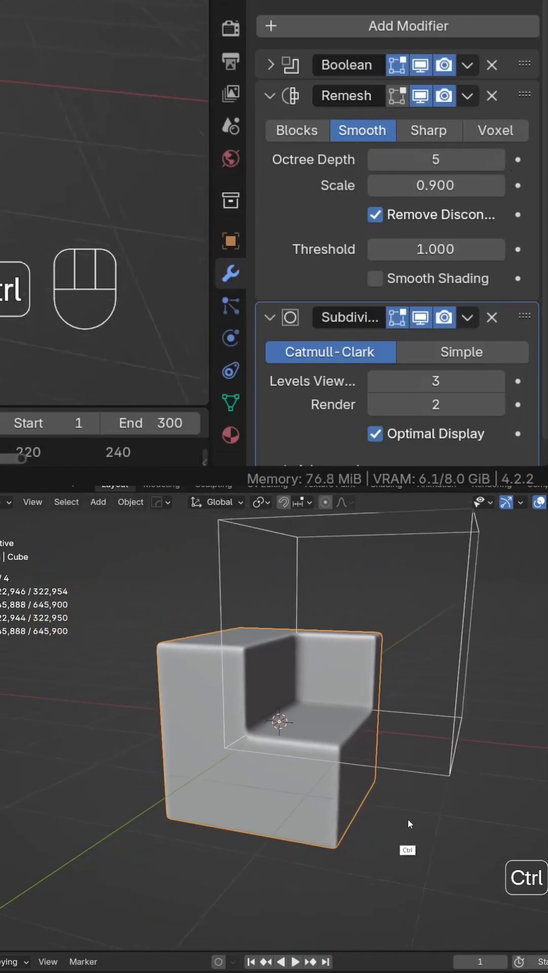